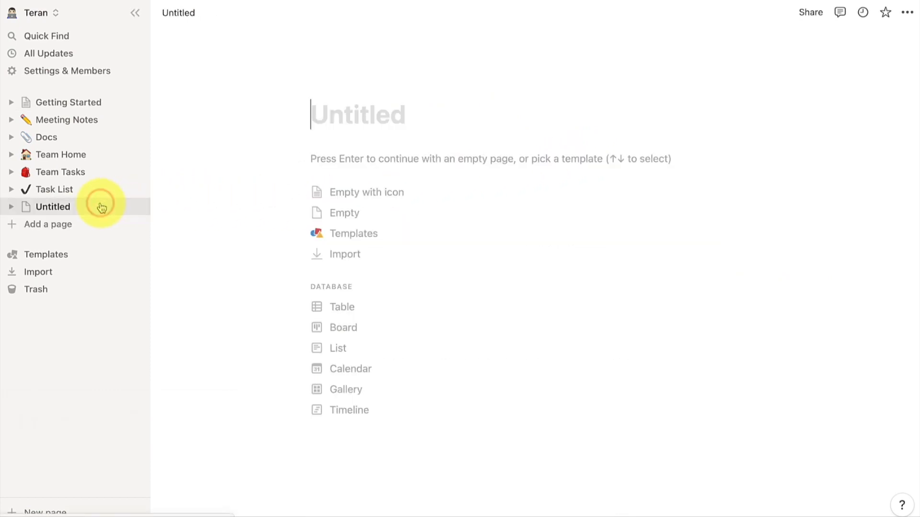
Open the blank Untitled page so it fills the window with the sidebar hidden
click(135, 12)
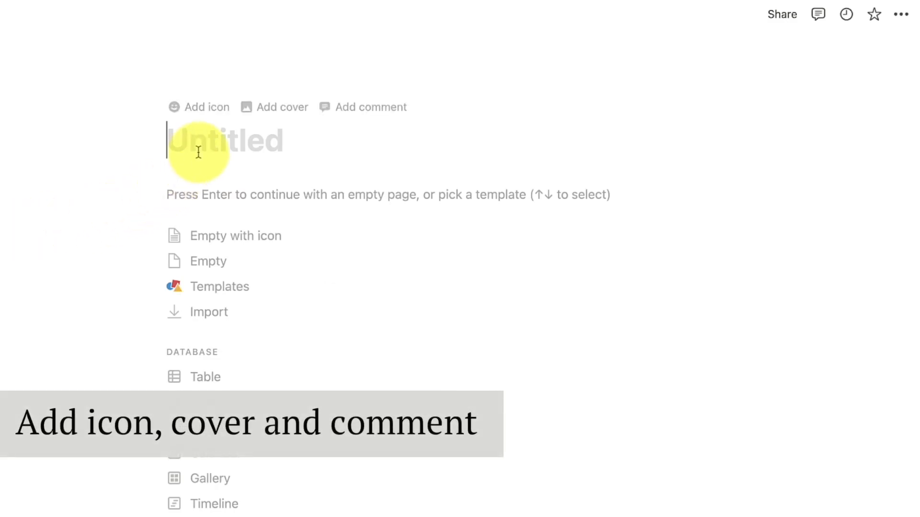
click(198, 107)
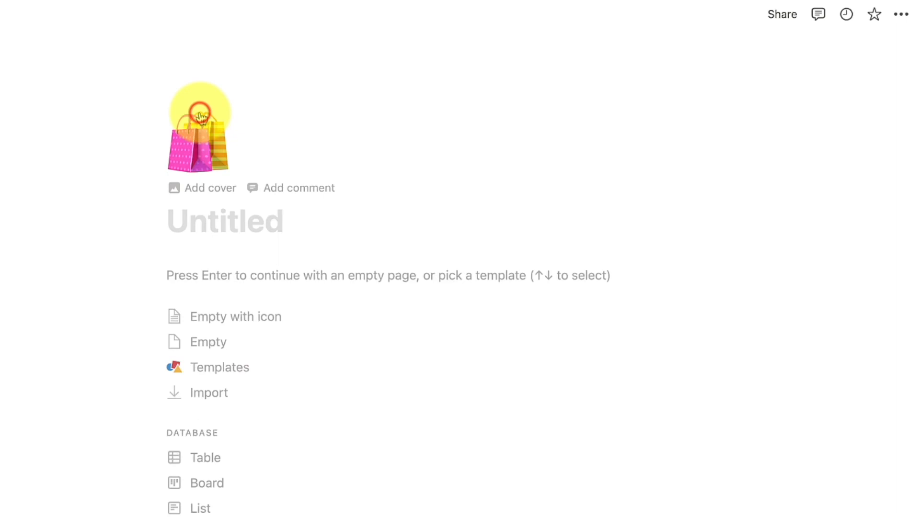
click(199, 126)
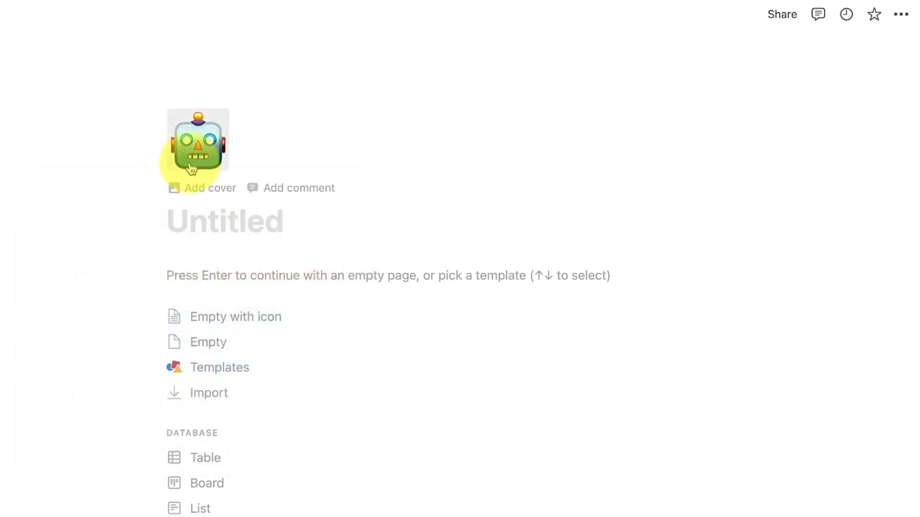
click(197, 140)
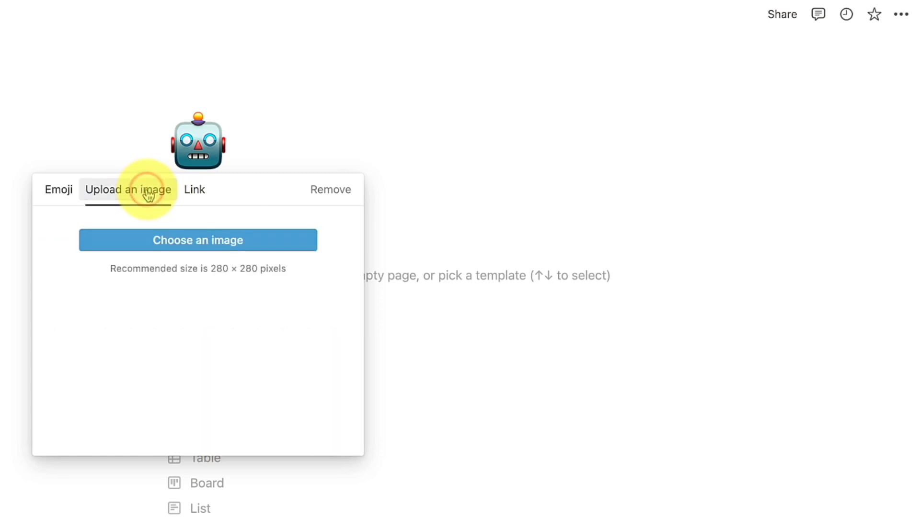
click(195, 190)
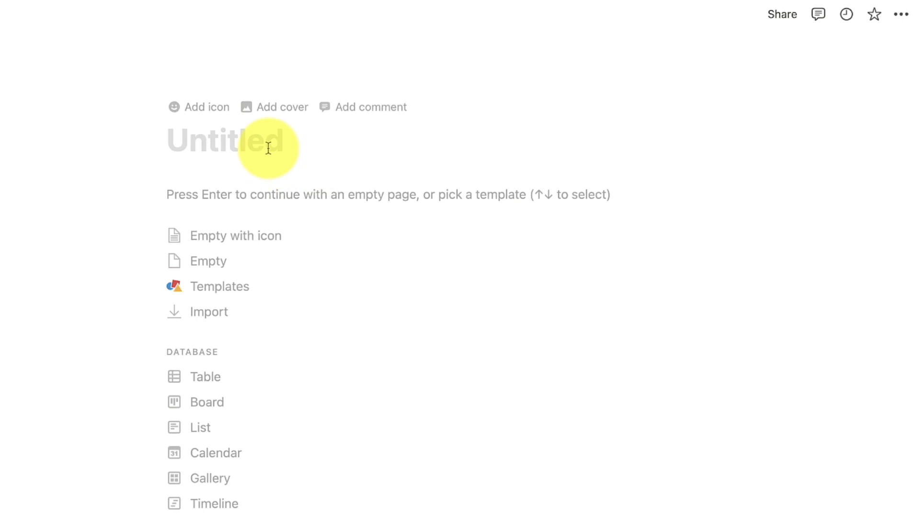
Add the wheat-harvest painting as the page cover and start repositioning it
click(281, 107)
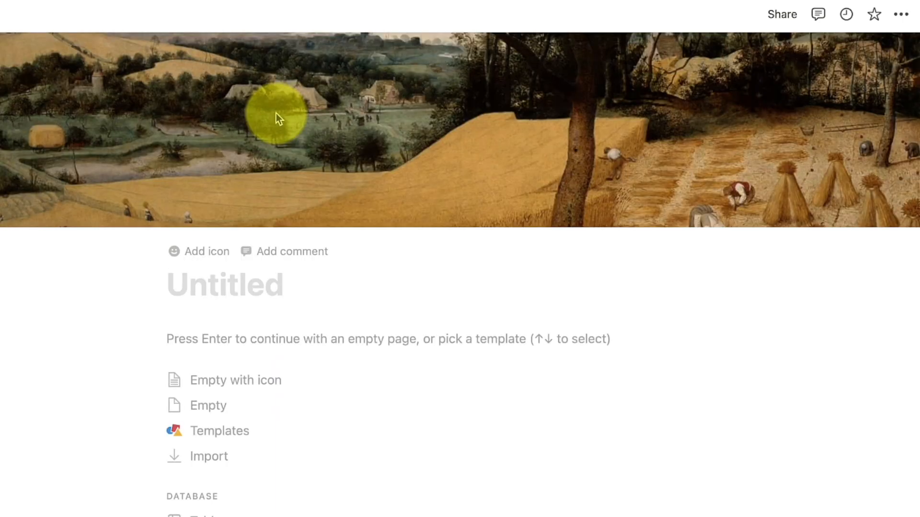
mouse_move(580, 174)
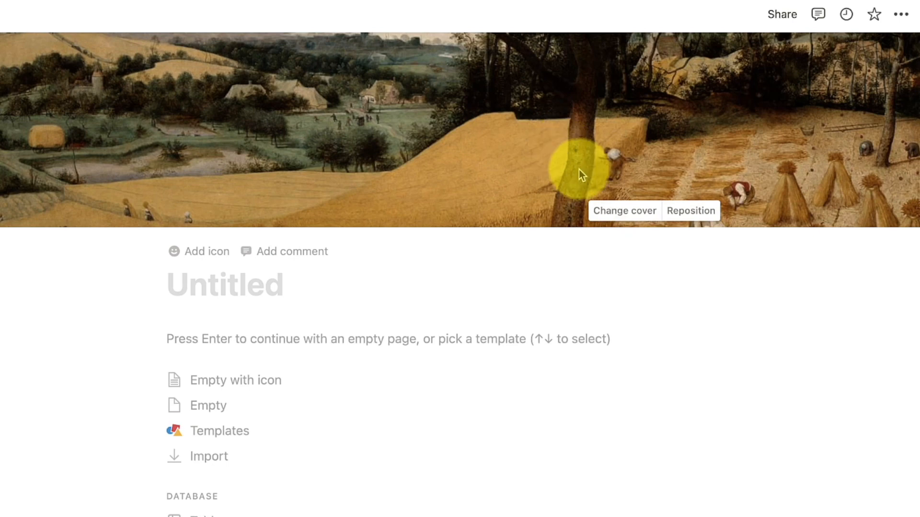
click(624, 210)
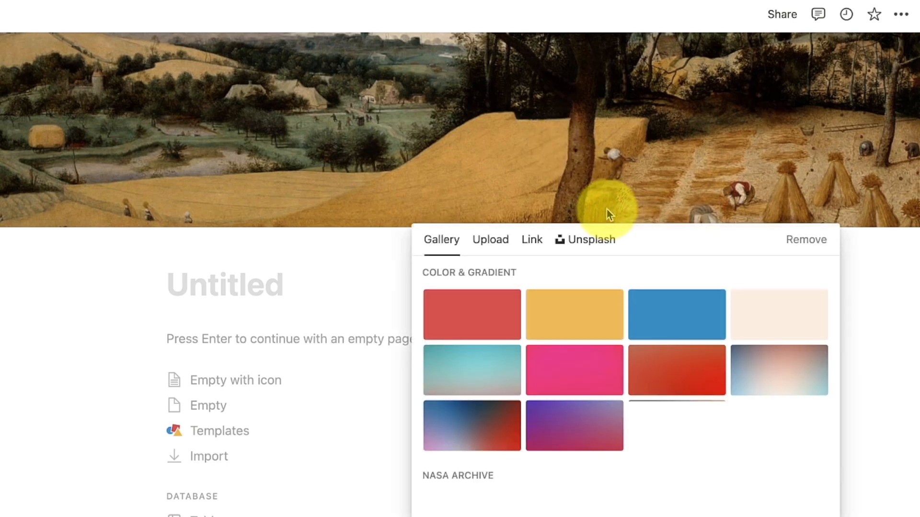
click(489, 239)
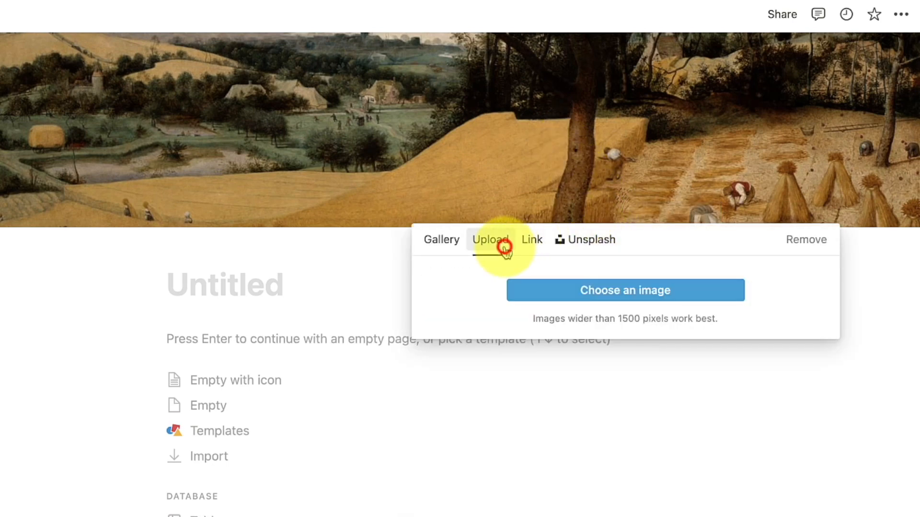
click(531, 239)
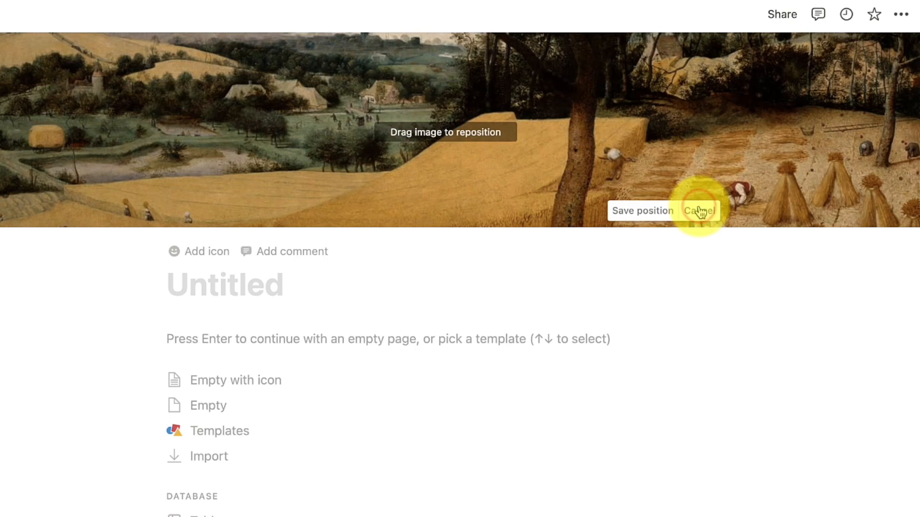
Shift the cover to show the harvesters and sheaves and save the position
drag(699, 211, 652, 65)
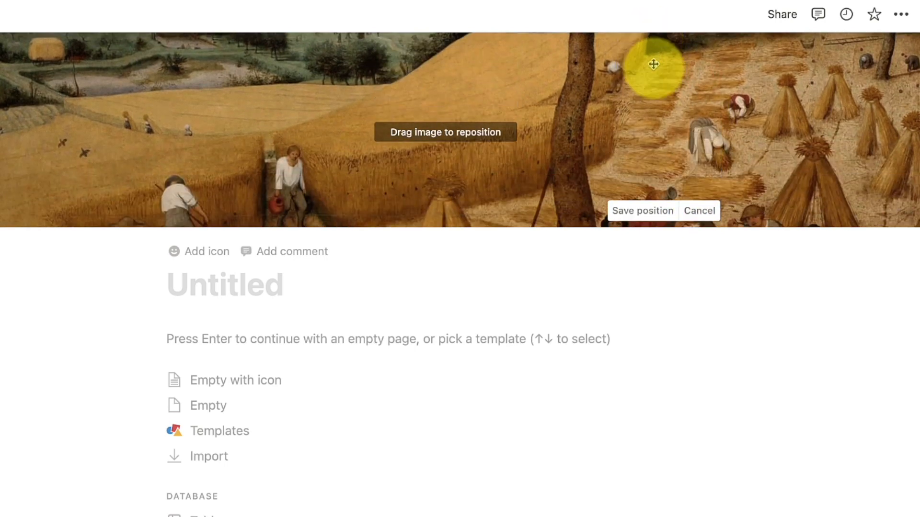
click(642, 211)
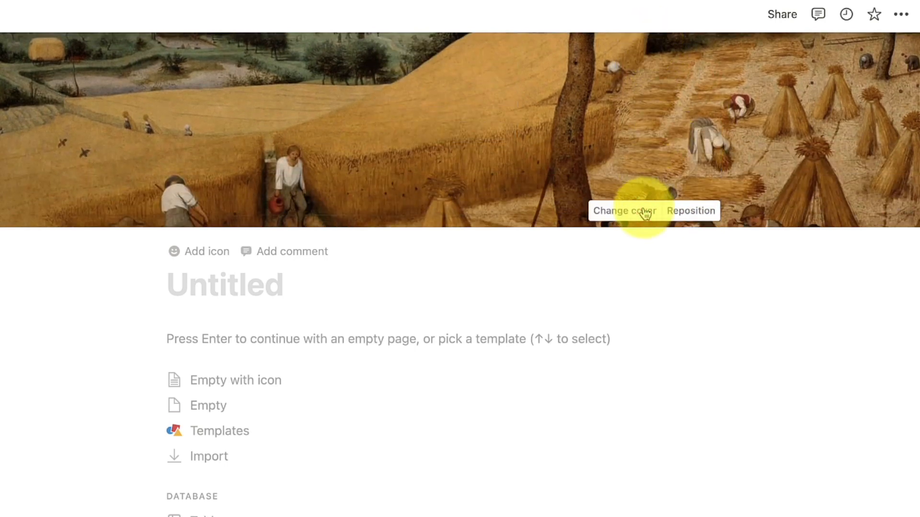
click(624, 211)
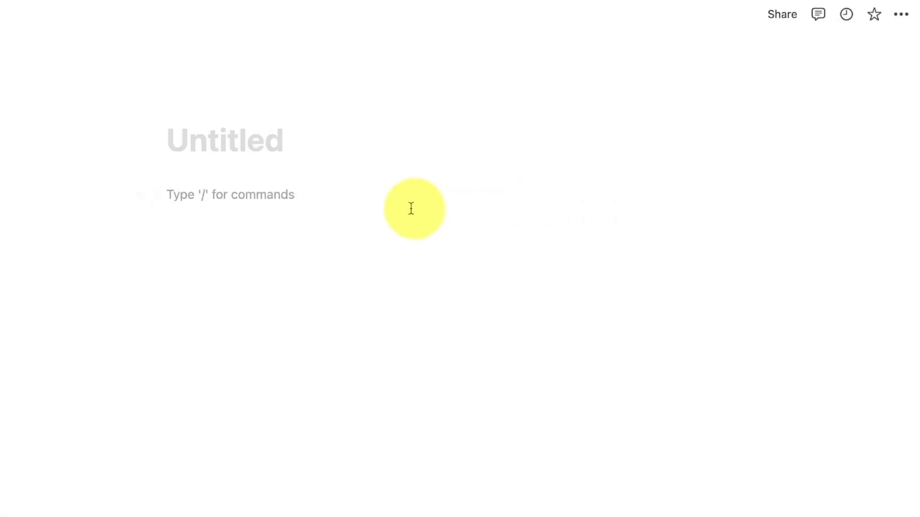
Insert a trial callout reading 'Welcome to Notion!' and then delete it
text(/)
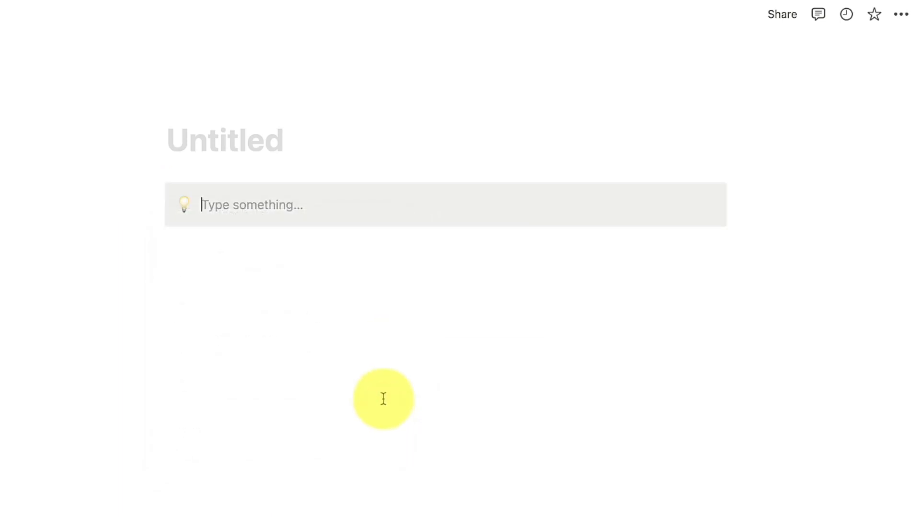
text(Welcome to Notion!)
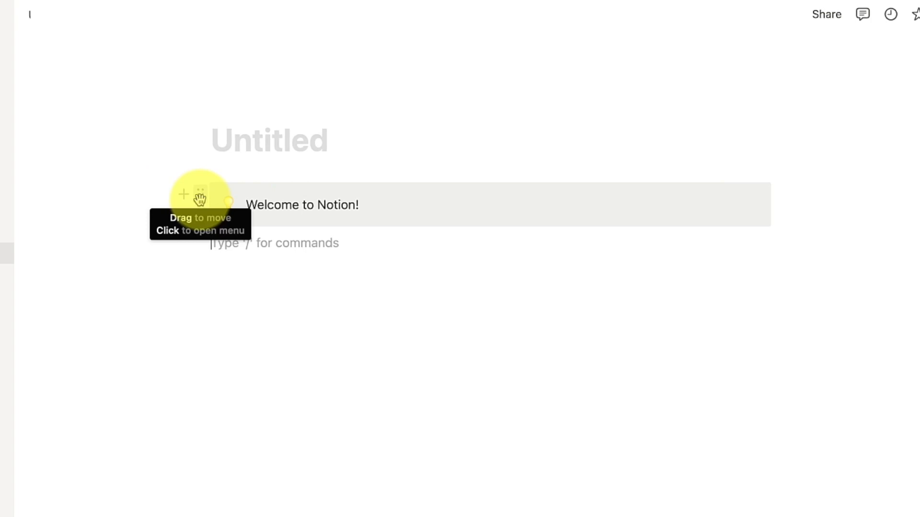
click(201, 195)
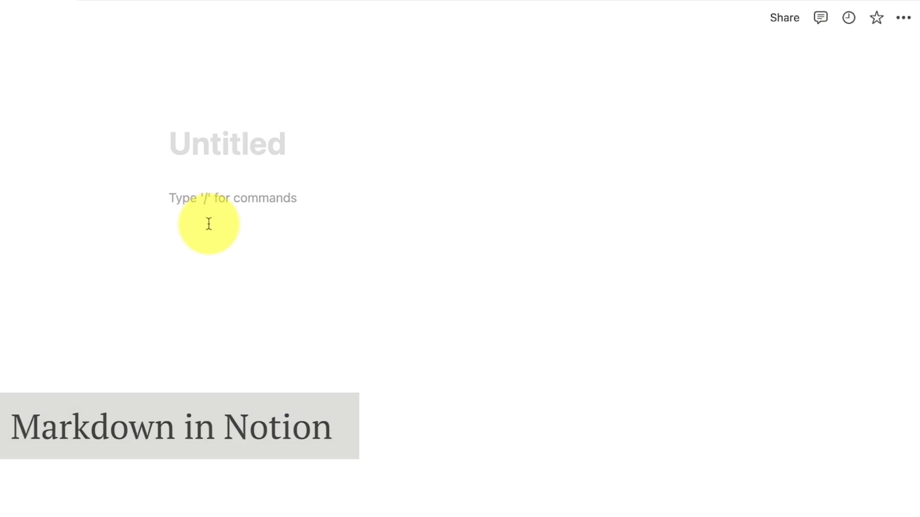
Write Hello World! as heading 1, 2 and 3 via #, ##, ###, then start a to-do list
text(Hello World!)
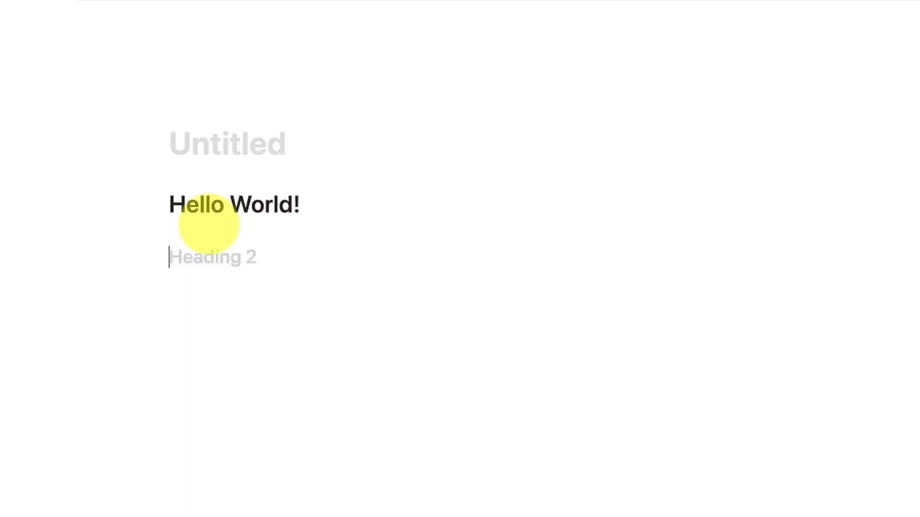
text(Hello World!)
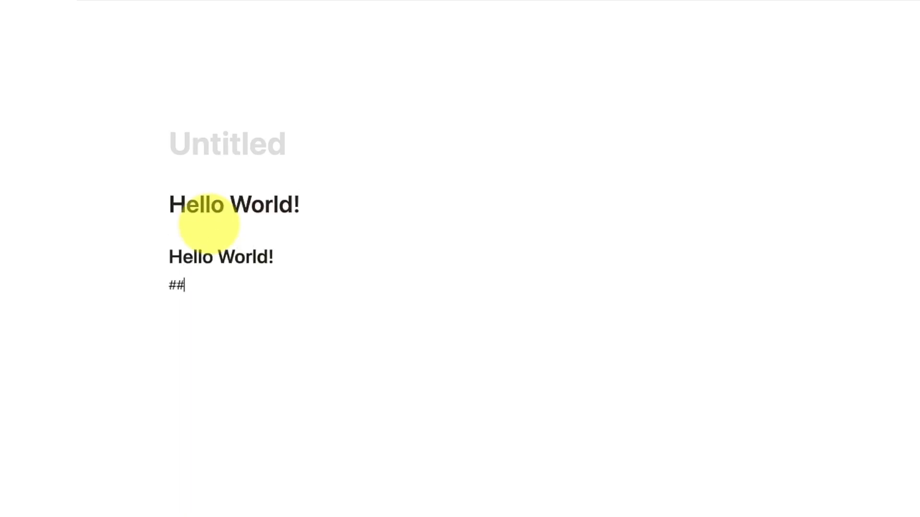
text(Hello World!)
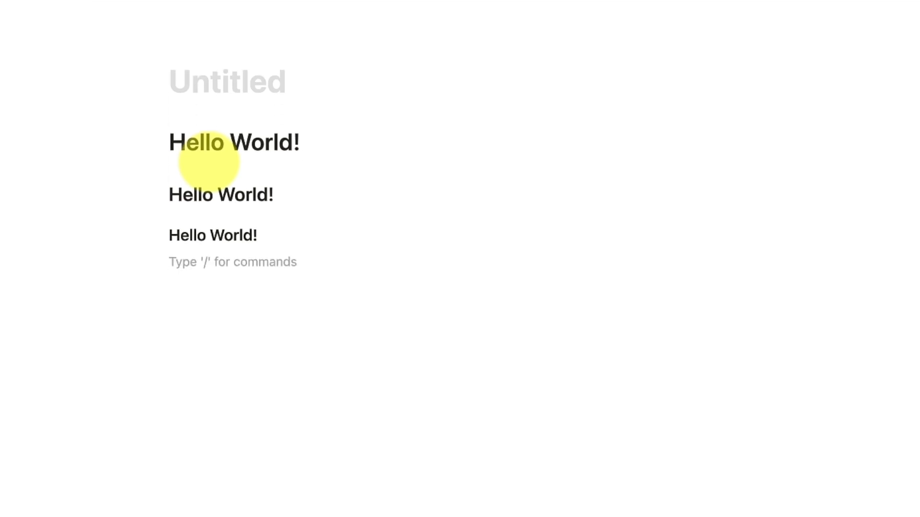
text(/tod)
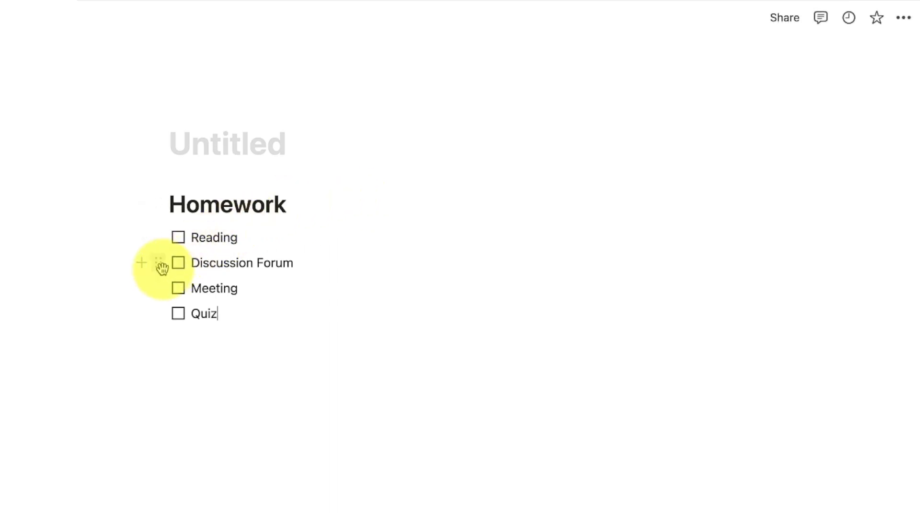
Arrange the Homework to-dos into two columns: Discussion Forum and Reading beside Meeting and Quiz
drag(161, 262, 161, 238)
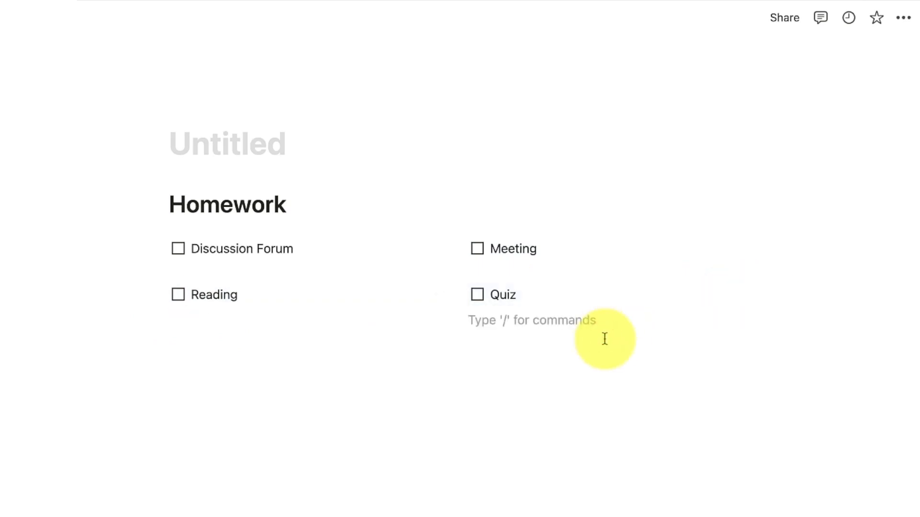
click(902, 17)
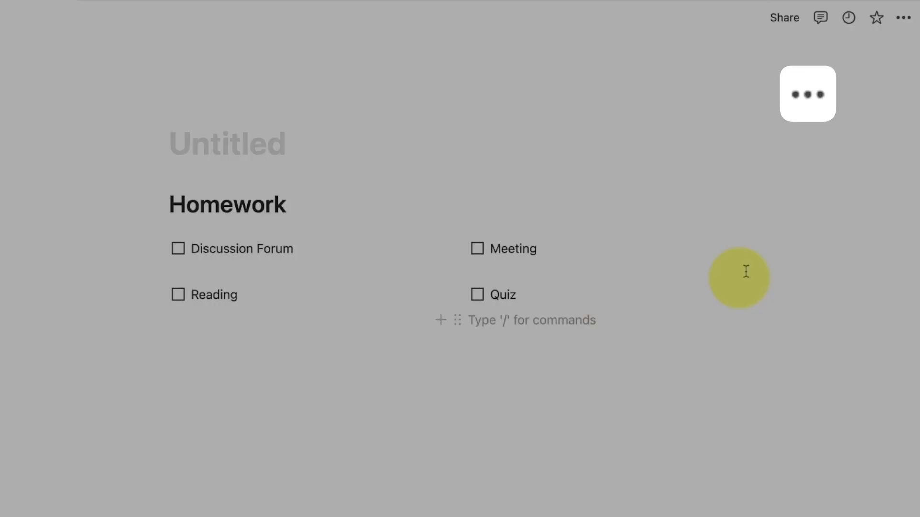
Switch the whole page to the Serif typeface
click(903, 17)
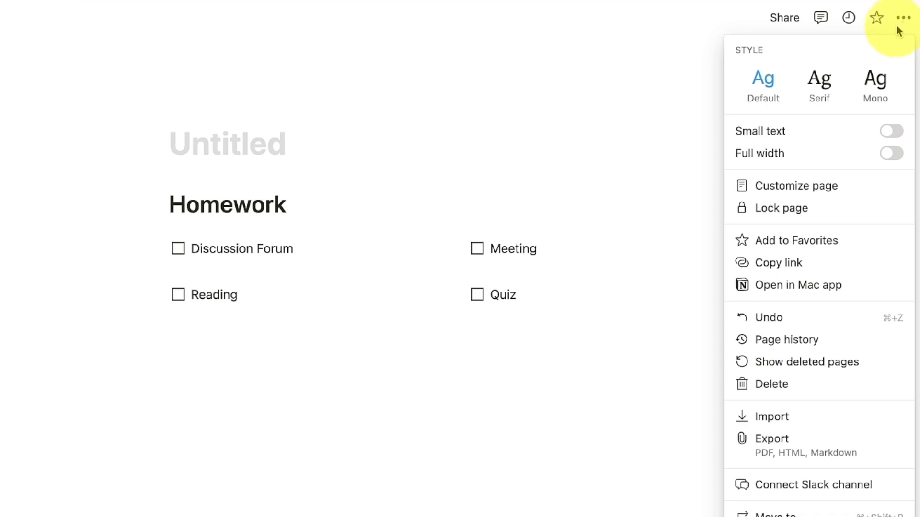
click(819, 85)
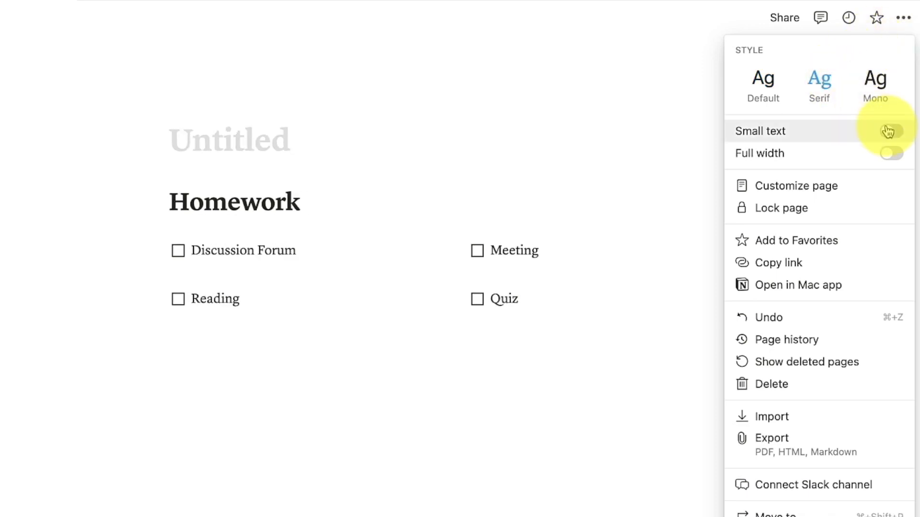